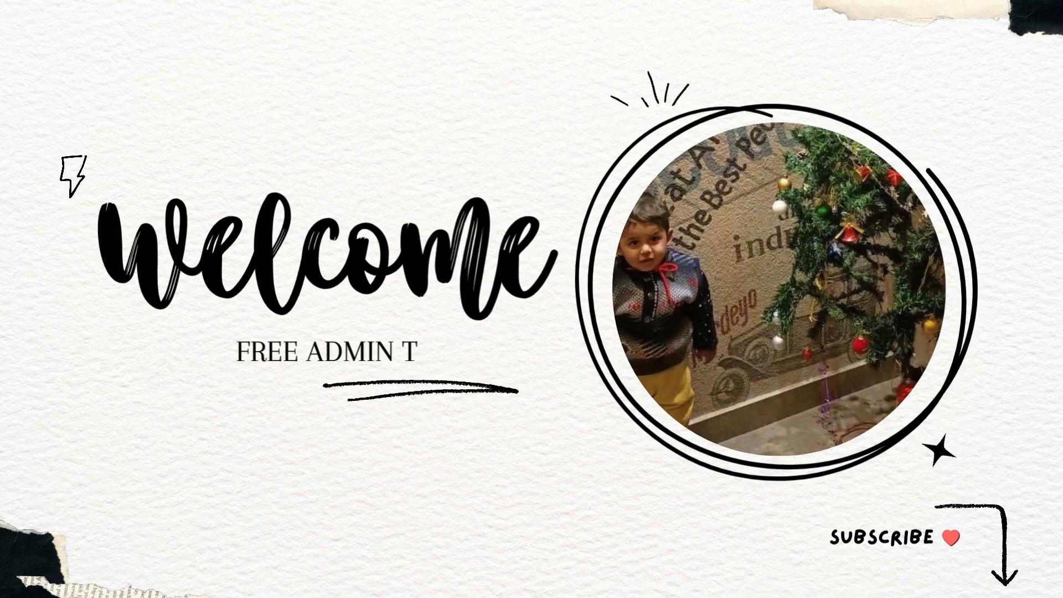
Reload the Berry dashboard and briefly inspect the page with the developer tools.
{"action": "type", "text": "EMPLATES"}
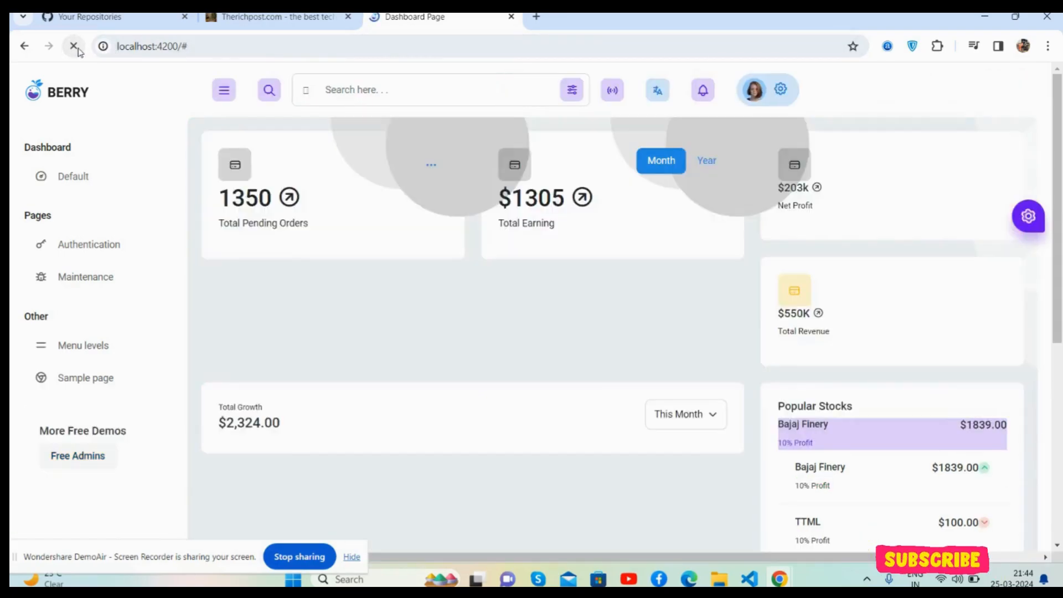
{"action": "left_click", "coordinate": [73, 47]}
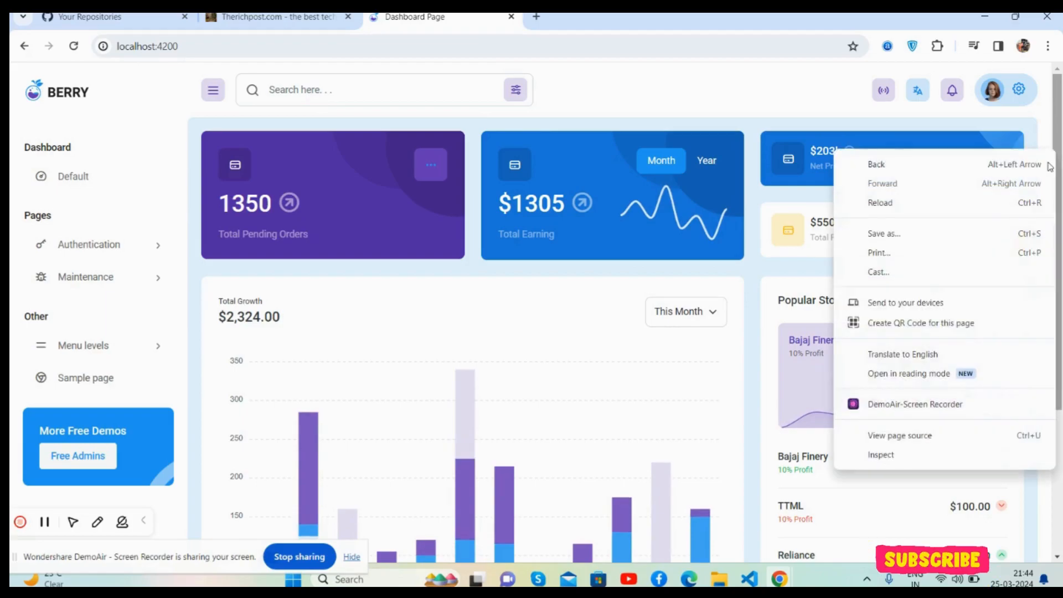
{"action": "left_click", "coordinate": [880, 454]}
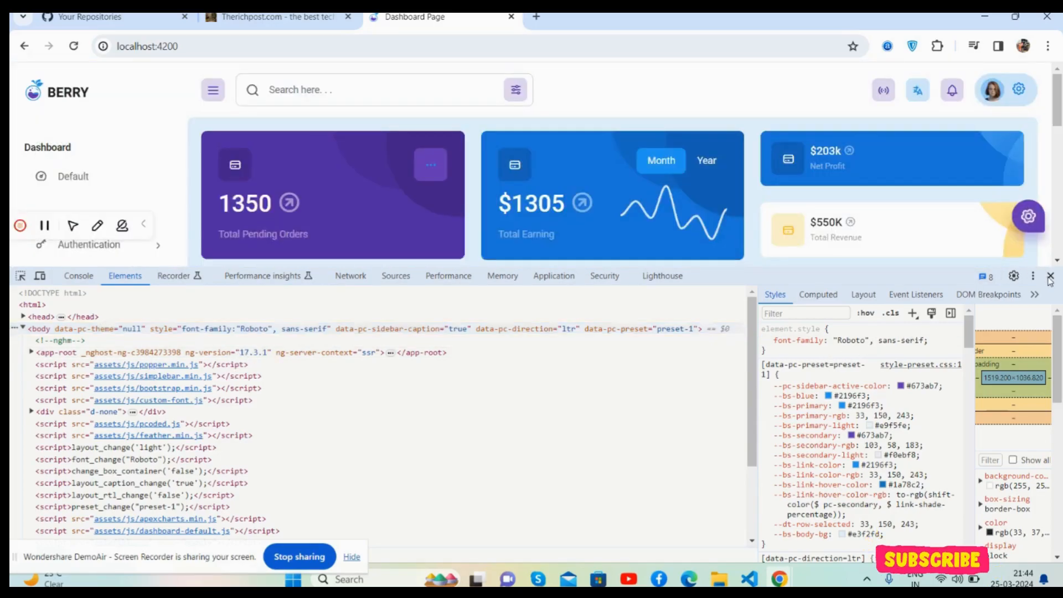
{"action": "left_click", "coordinate": [1049, 276]}
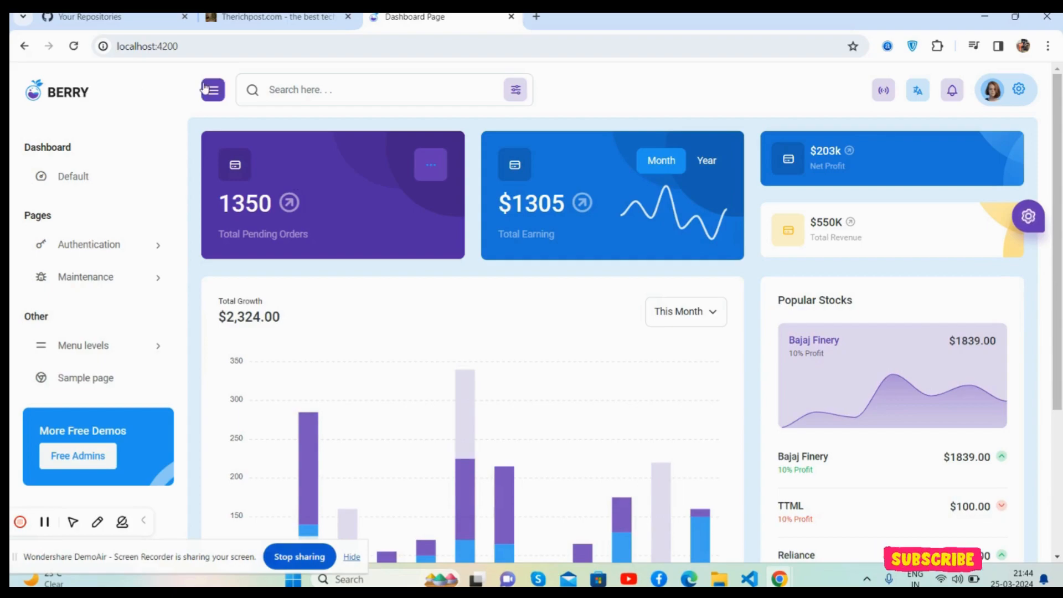
Explore the side navigation's nested Menu levels down to Level 2.3, then collapse them.
{"action": "left_click", "coordinate": [212, 89]}
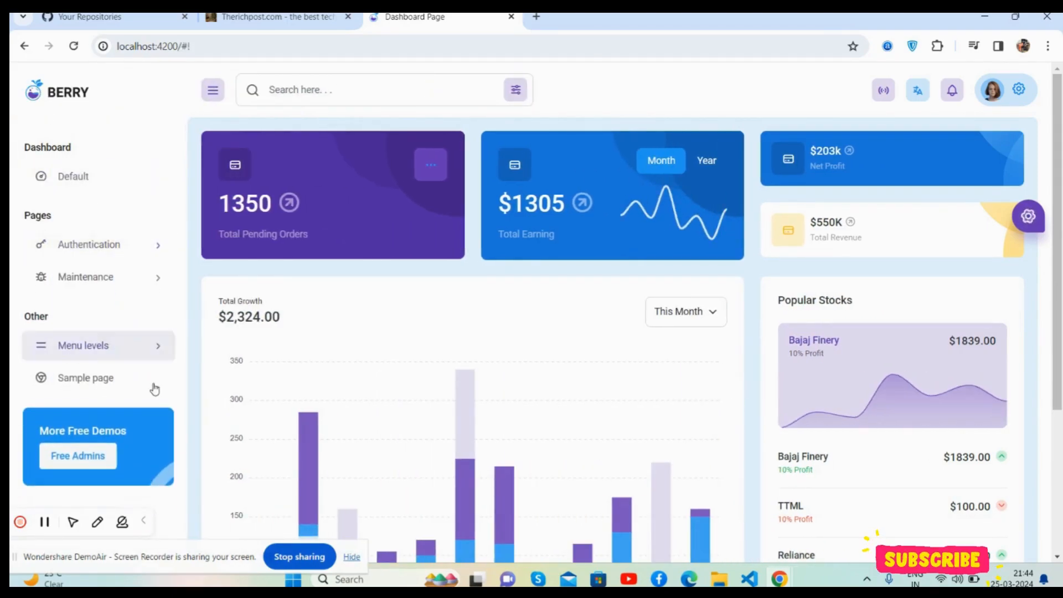
{"action": "left_click", "coordinate": [83, 346]}
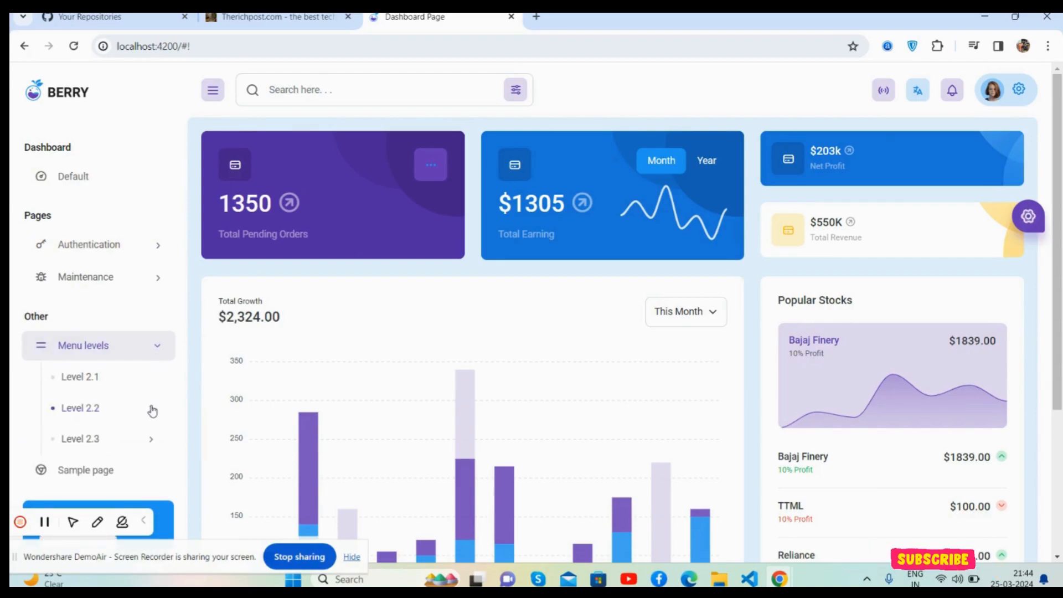
{"action": "left_click", "coordinate": [80, 439]}
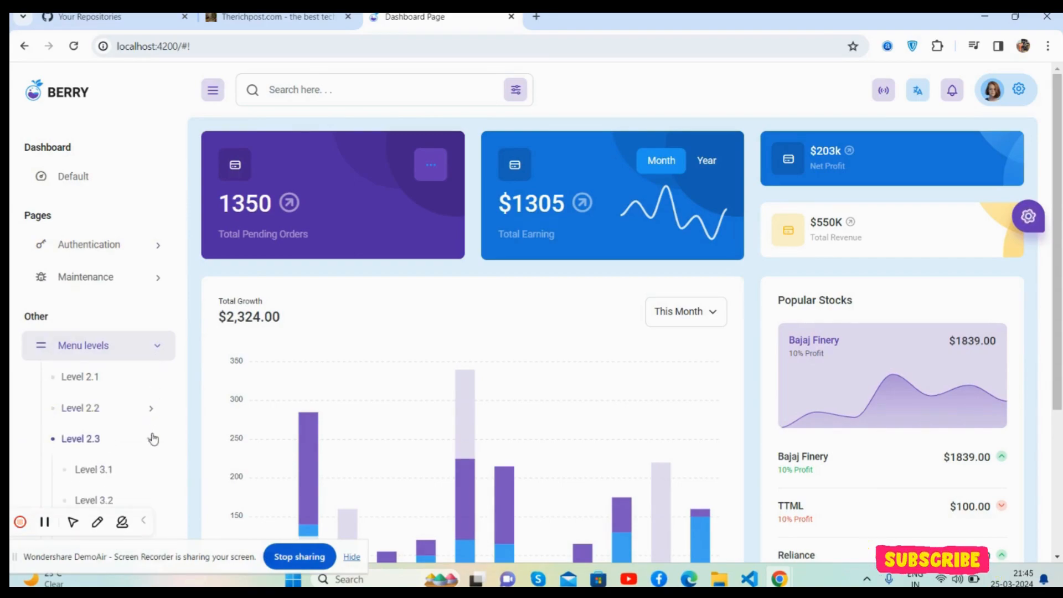
{"action": "scroll", "scroll_direction": "down", "scroll_amount": 3}
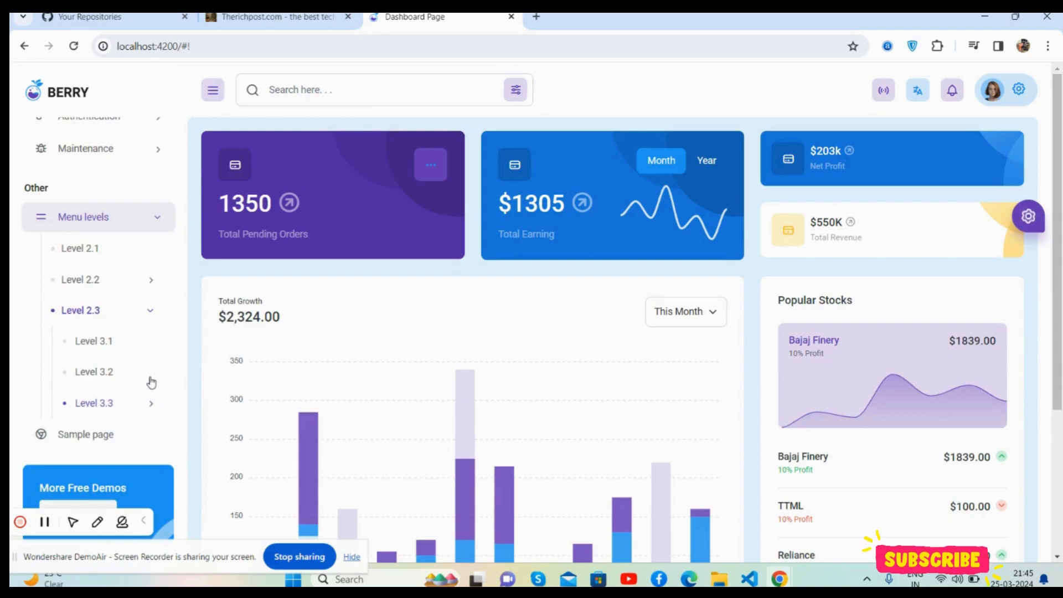
{"action": "left_click", "coordinate": [83, 217]}
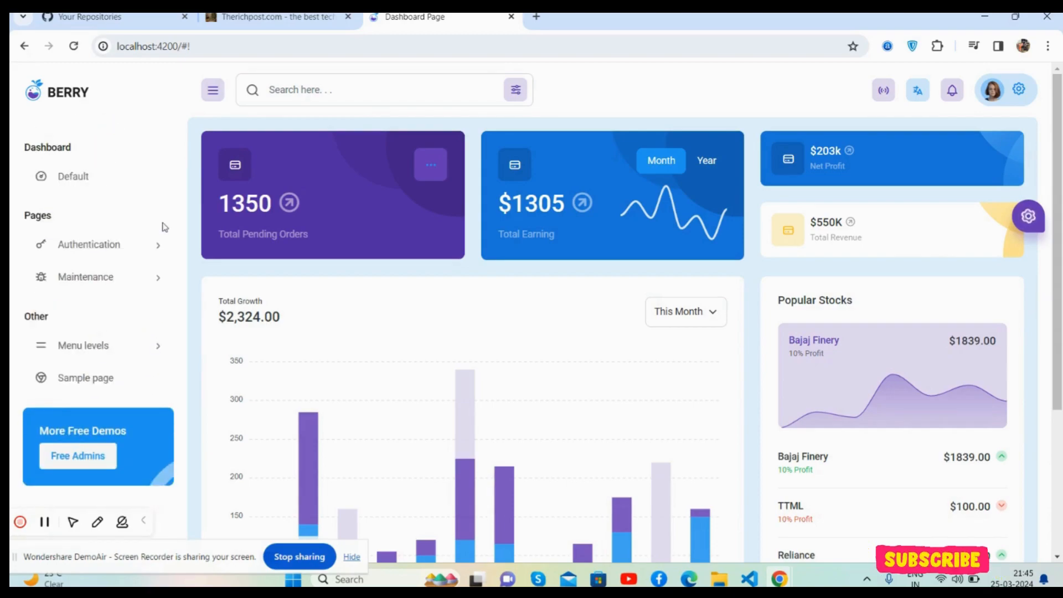
Try the header search and icons, and the Total Pending Orders card's options menu.
{"action": "left_click", "coordinate": [380, 90]}
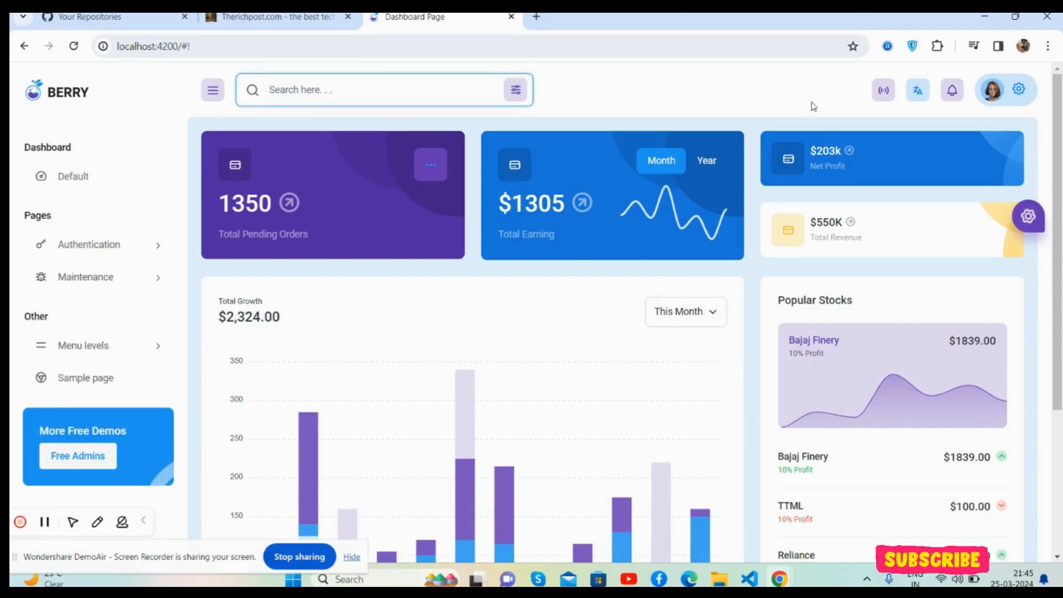
{"action": "left_click", "coordinate": [917, 90]}
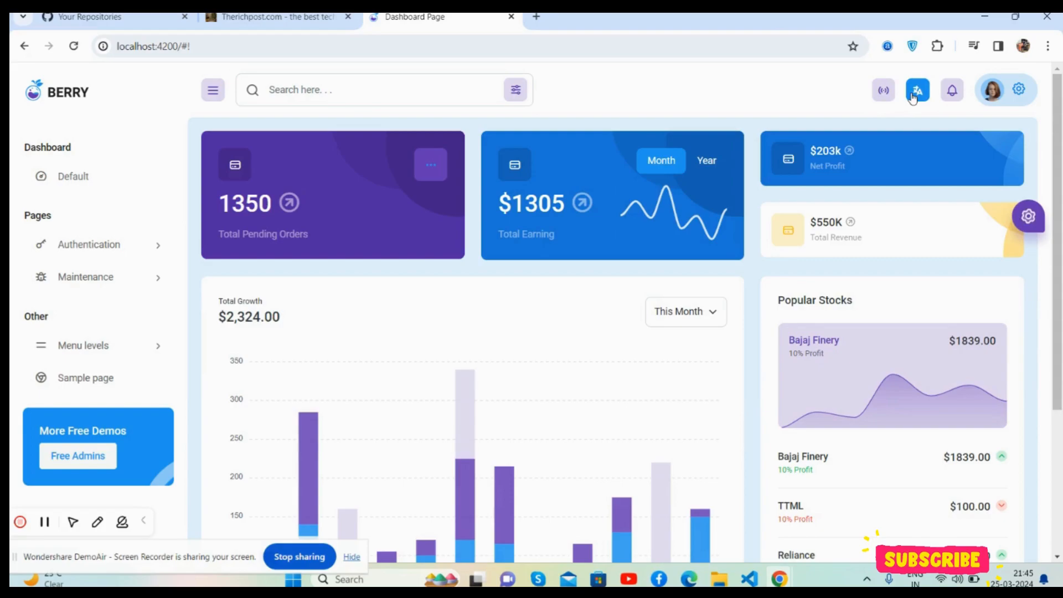
{"action": "left_click", "coordinate": [952, 89]}
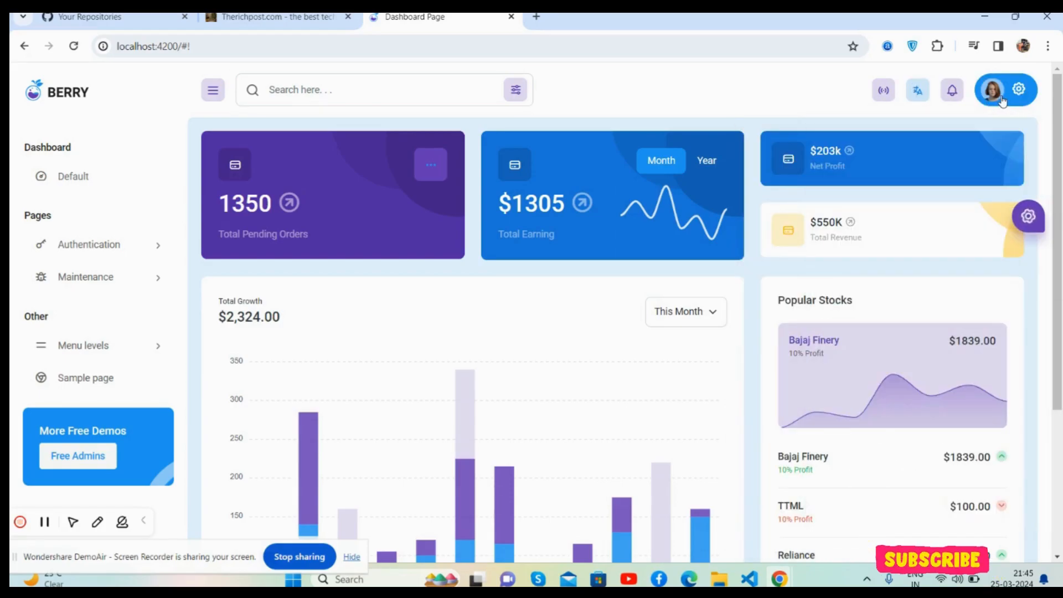
{"action": "scroll", "scroll_direction": "down", "scroll_amount": 3}
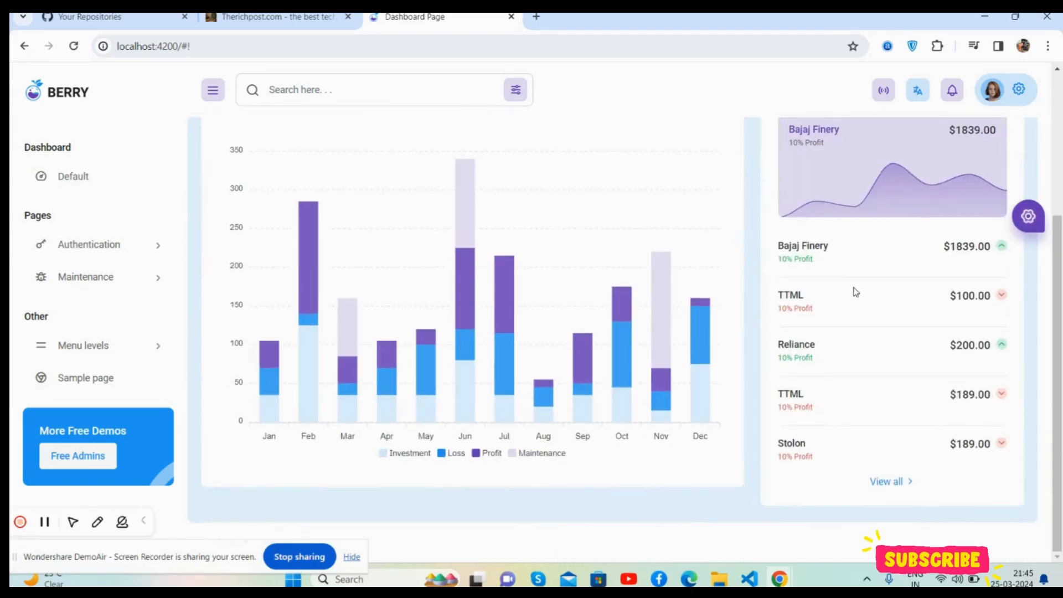
{"action": "left_click", "coordinate": [431, 165]}
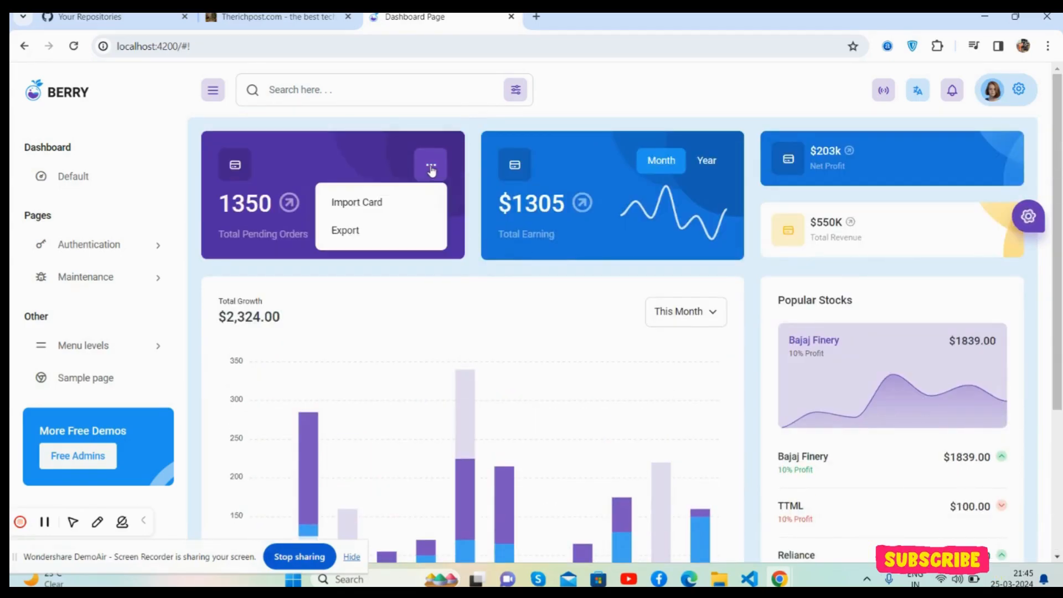
{"action": "scroll", "scroll_direction": "down", "scroll_amount": 3}
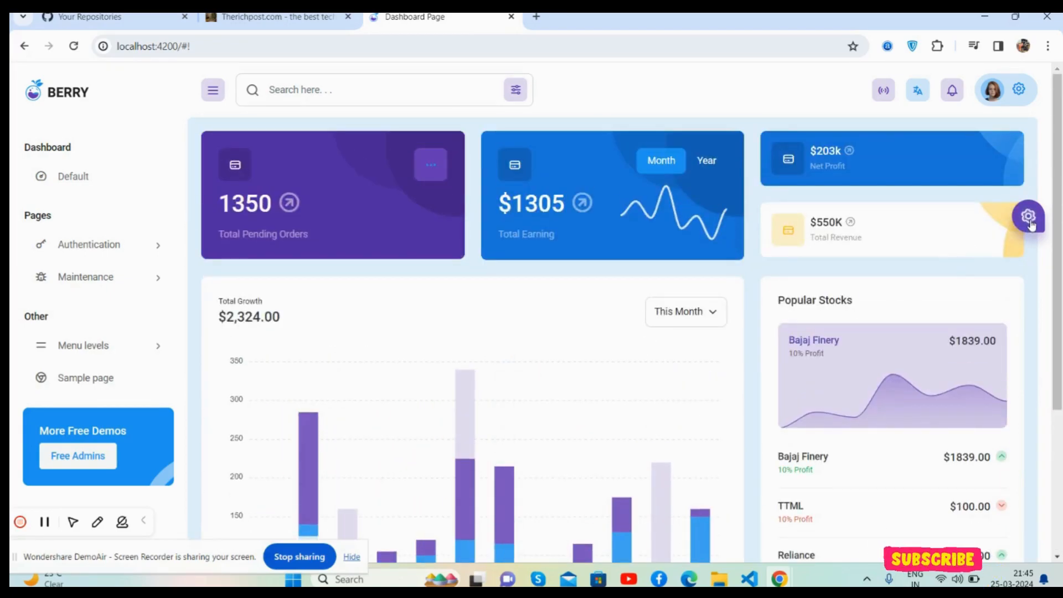
Try dark mode and a dark teal accent, then restore light mode with the purple accent.
{"action": "left_click", "coordinate": [1028, 217]}
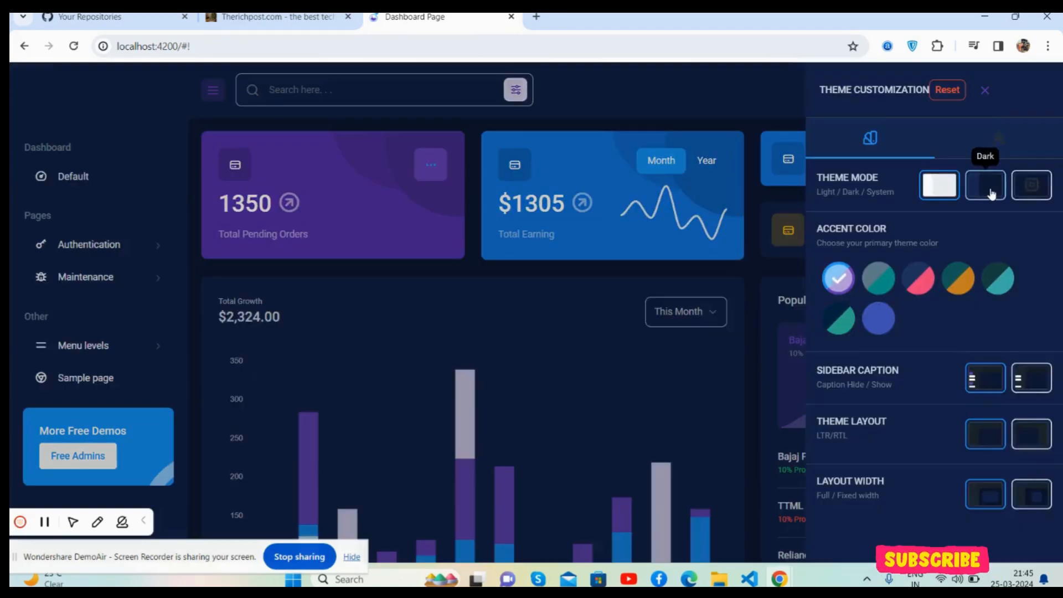
{"action": "left_click", "coordinate": [984, 185]}
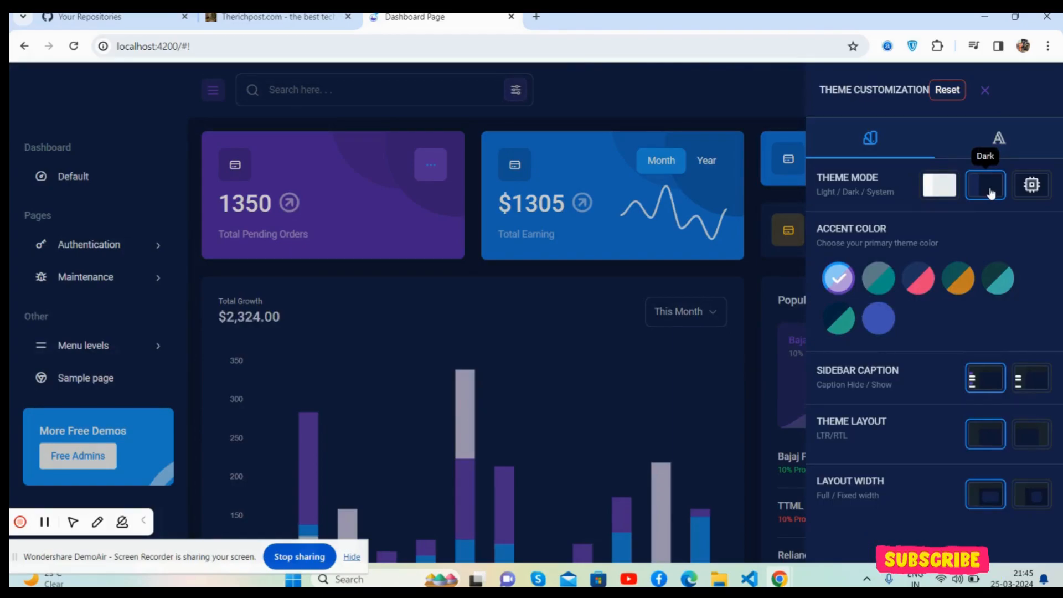
{"action": "left_click", "coordinate": [939, 184]}
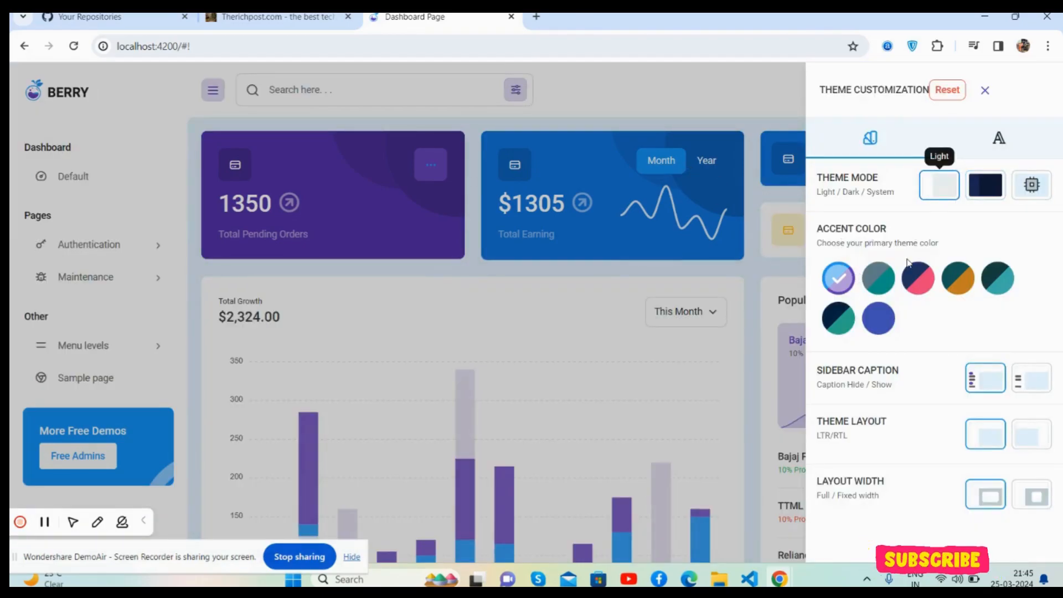
{"action": "left_click", "coordinate": [877, 278]}
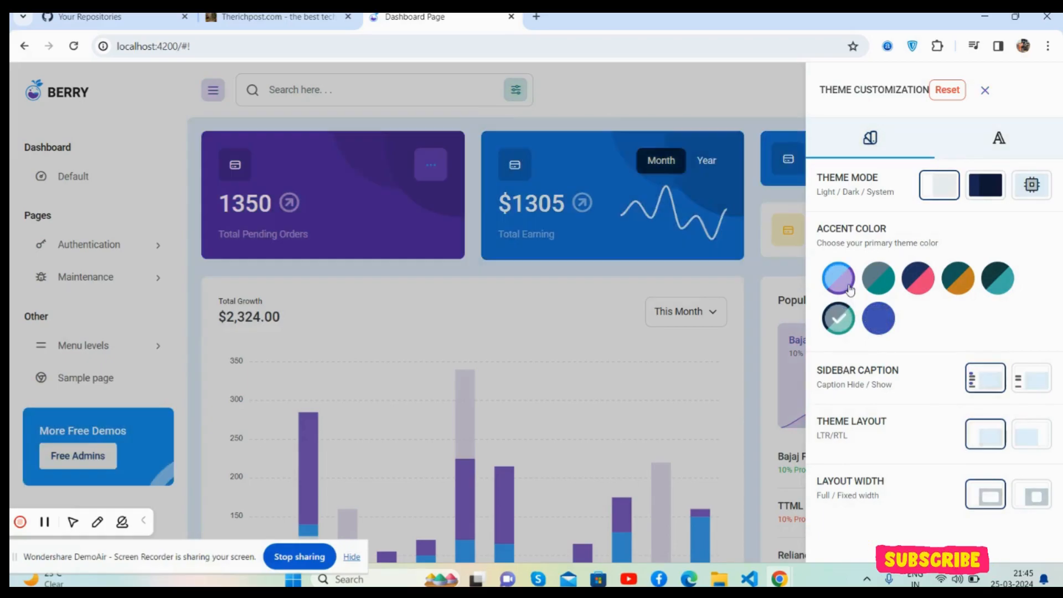
{"action": "left_click", "coordinate": [985, 90]}
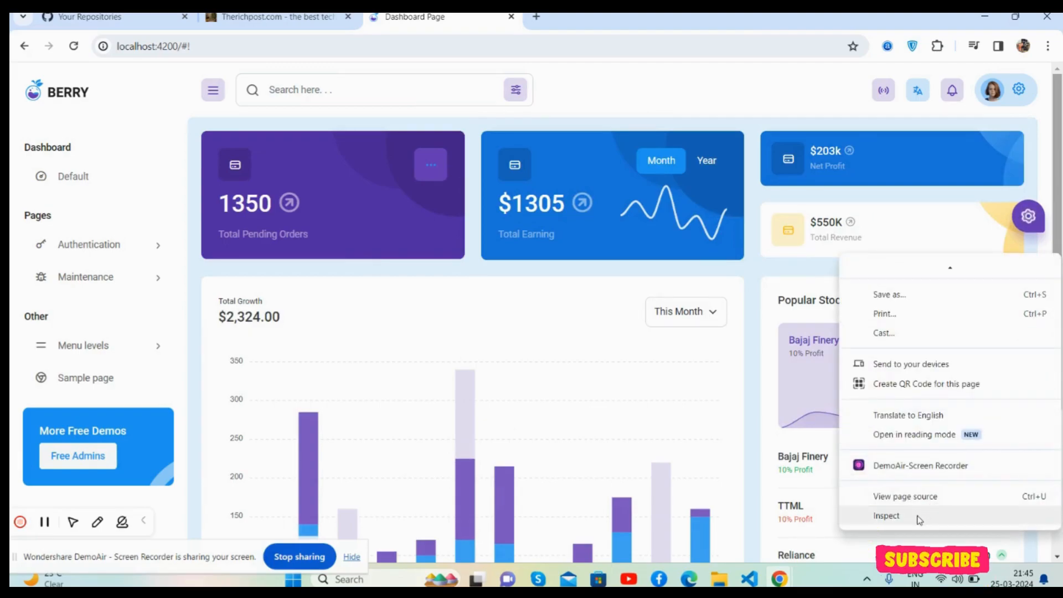
{"action": "left_click", "coordinate": [886, 515]}
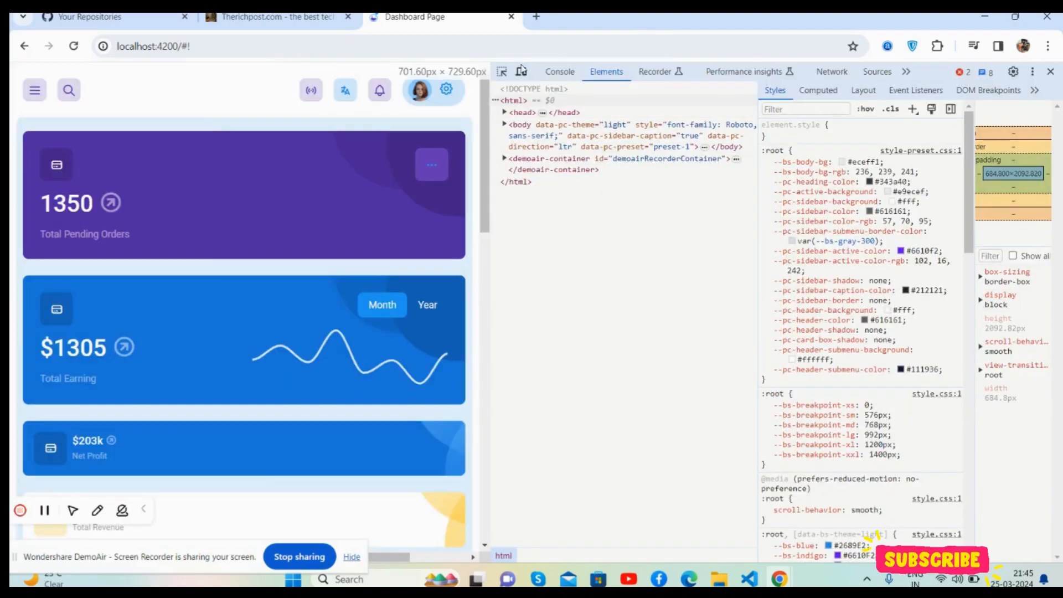
{"action": "left_click", "coordinate": [135, 71]}
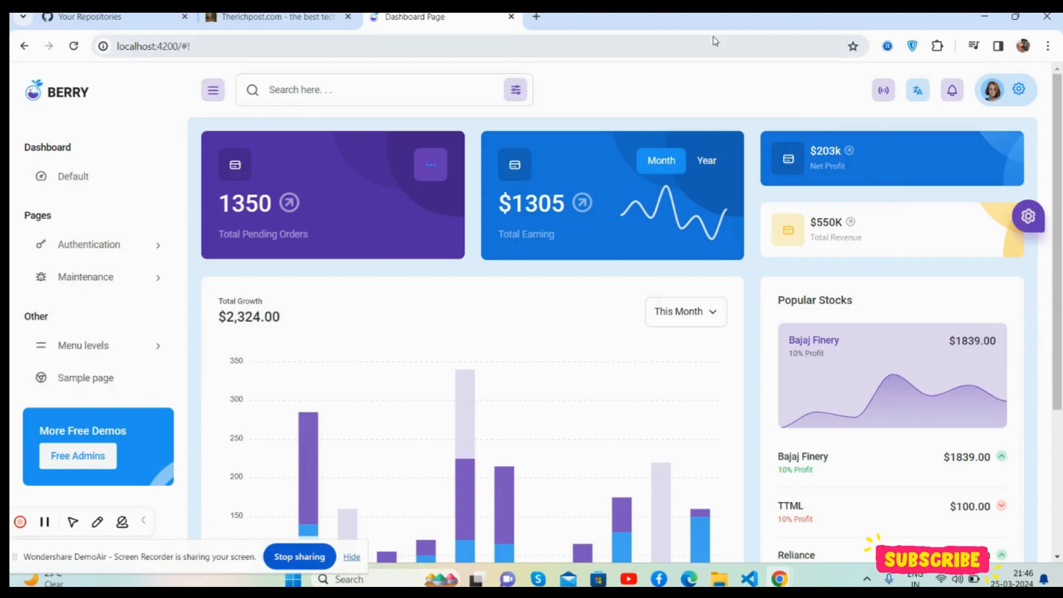
Visit Therichpost.com's Contact & Advertise page, then return to the Berry dashboard.
{"action": "left_click", "coordinate": [275, 16]}
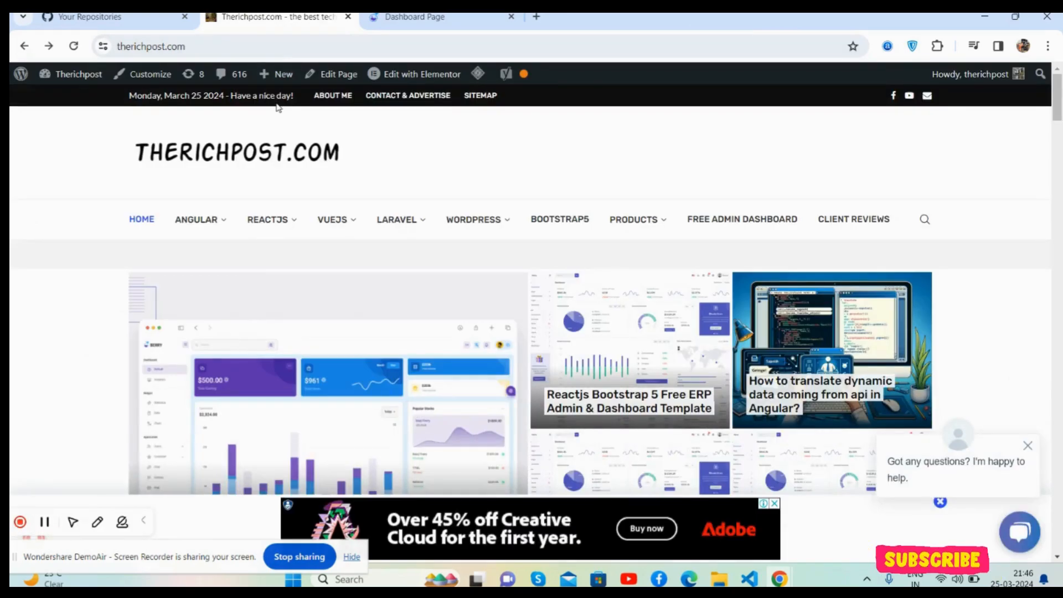
{"action": "left_click", "coordinate": [408, 95]}
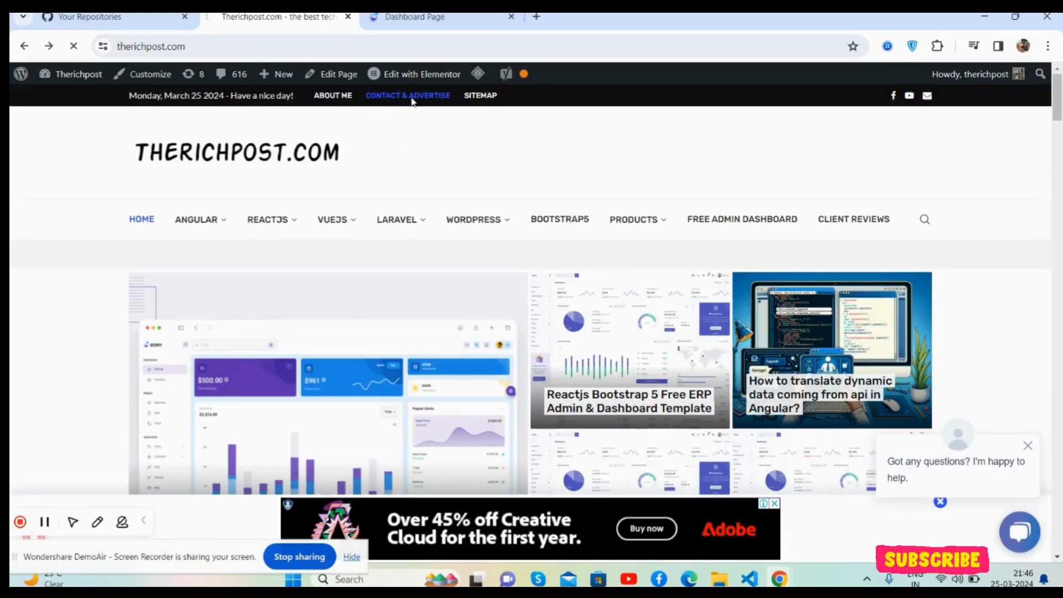
{"action": "left_click", "coordinate": [407, 95]}
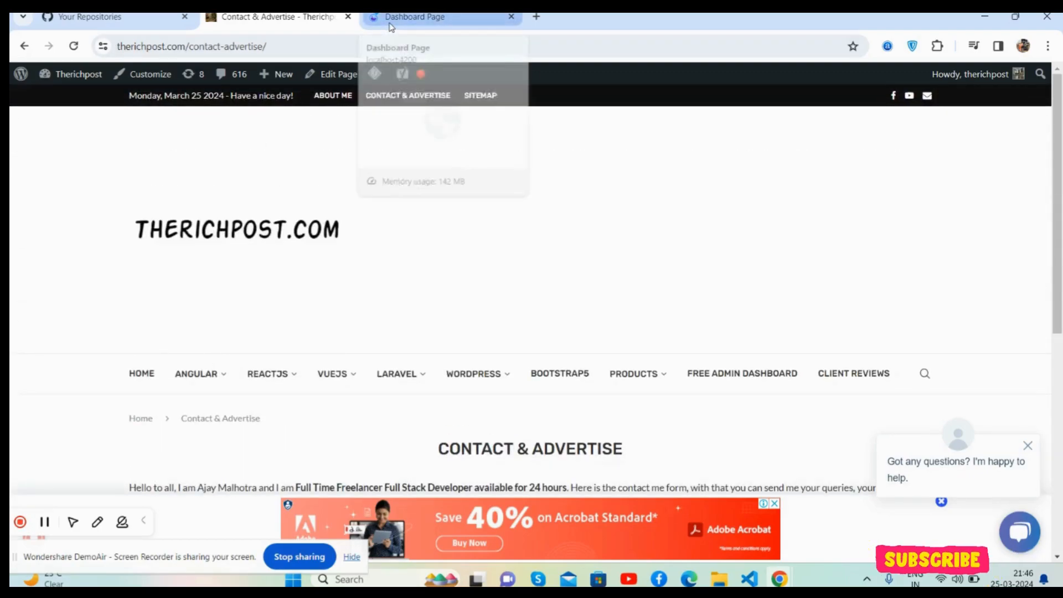
{"action": "left_click", "coordinate": [416, 16]}
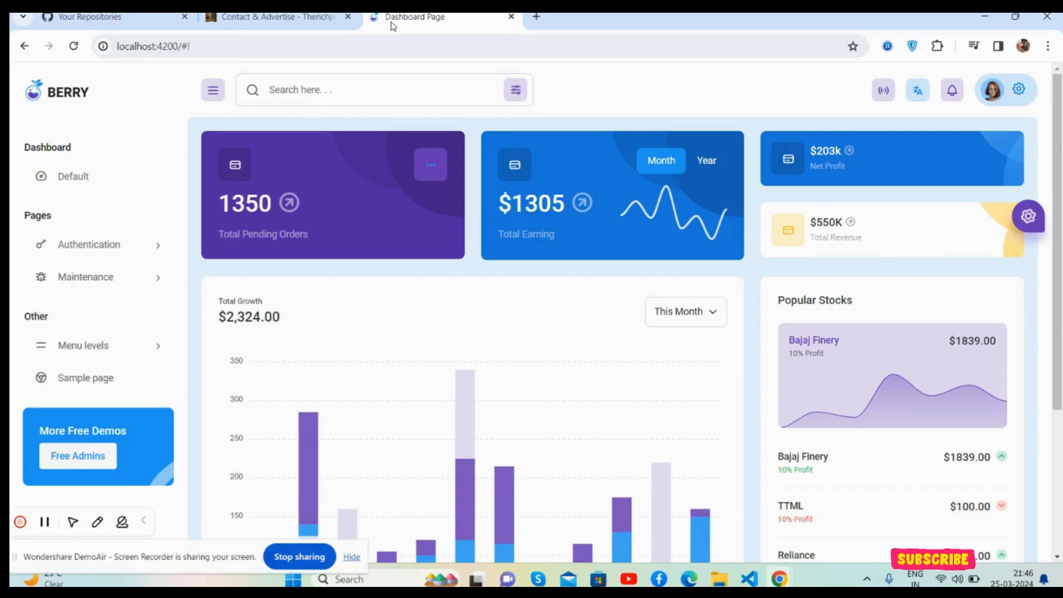
{"action": "mouse_move", "coordinate": [413, 319]}
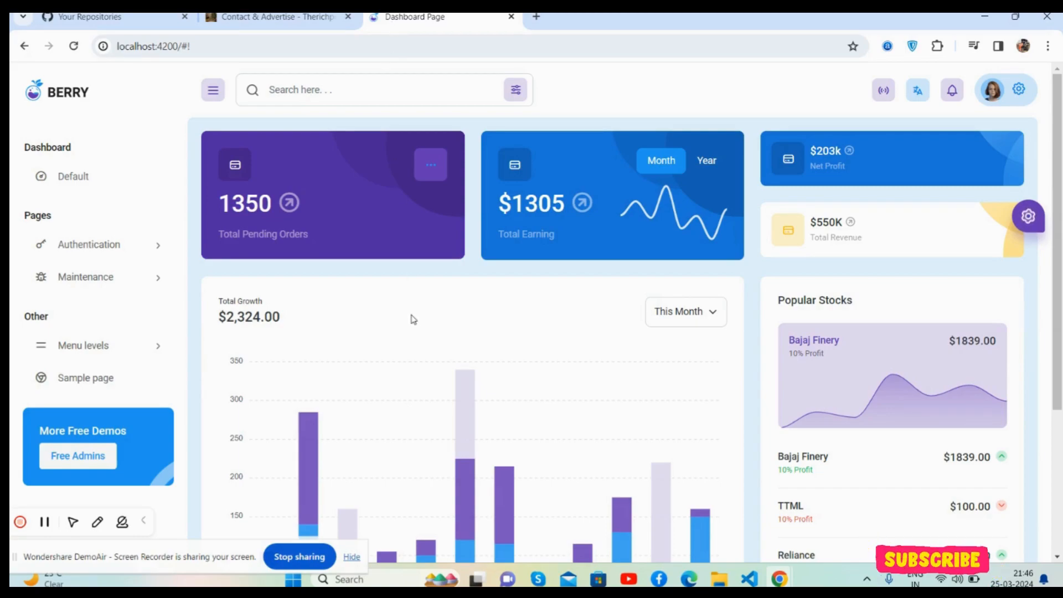